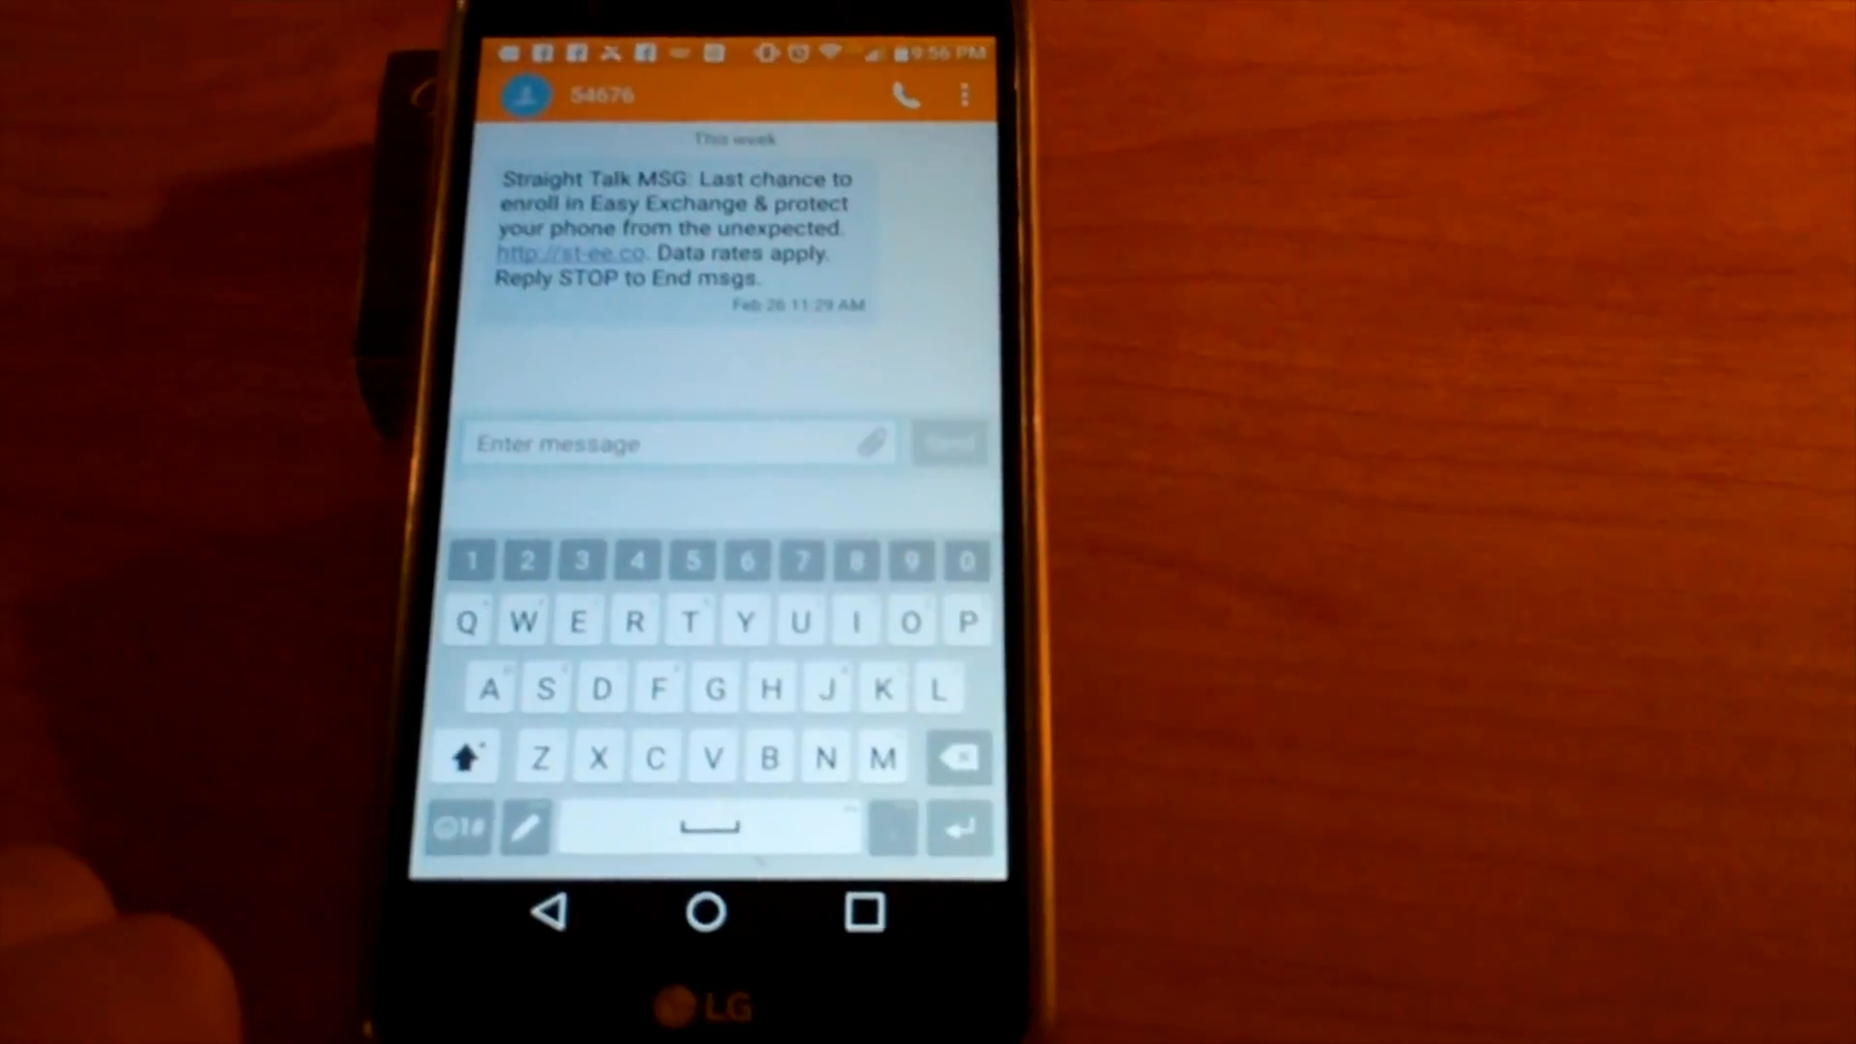
# Step: Open LG Keyboard settings via the bottom-row settings key in the Messaging conversation
pyautogui.click(460, 825)
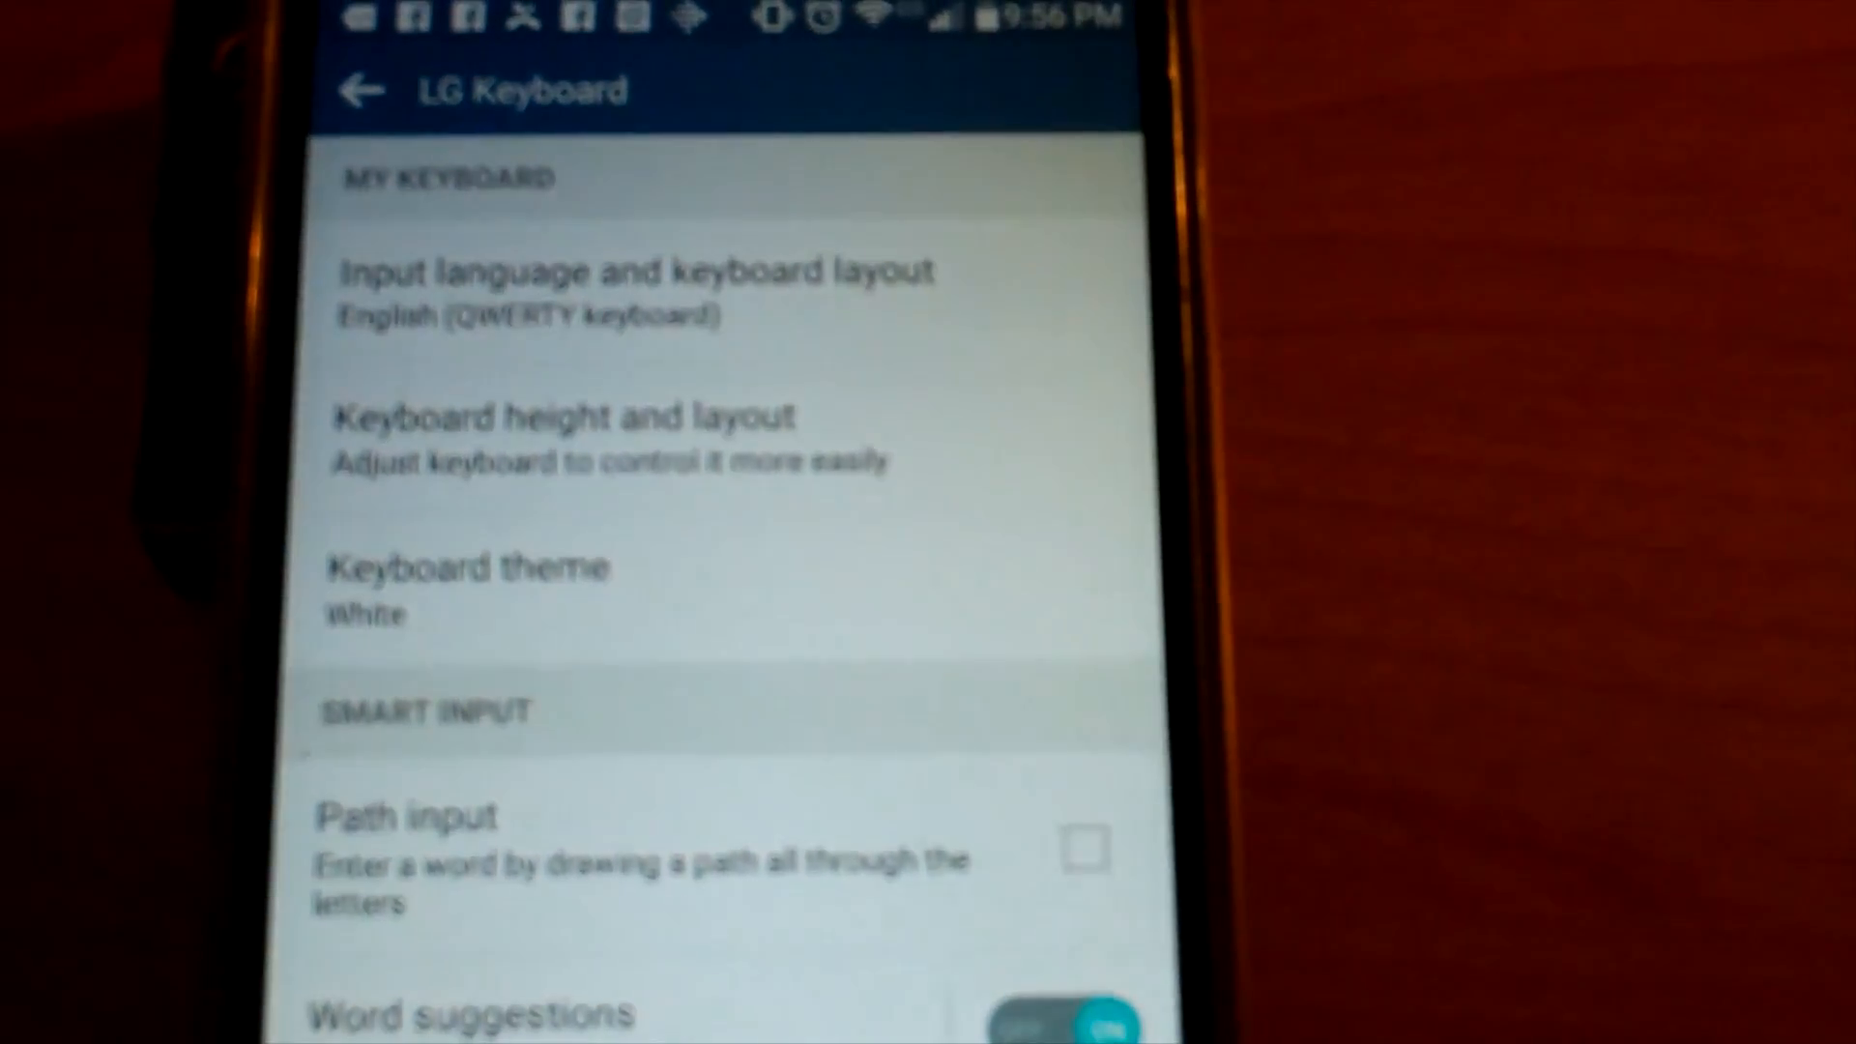
# Step: Open 'Keyboard height and layout' under My Keyboard and browse its options
pyautogui.click(561, 439)
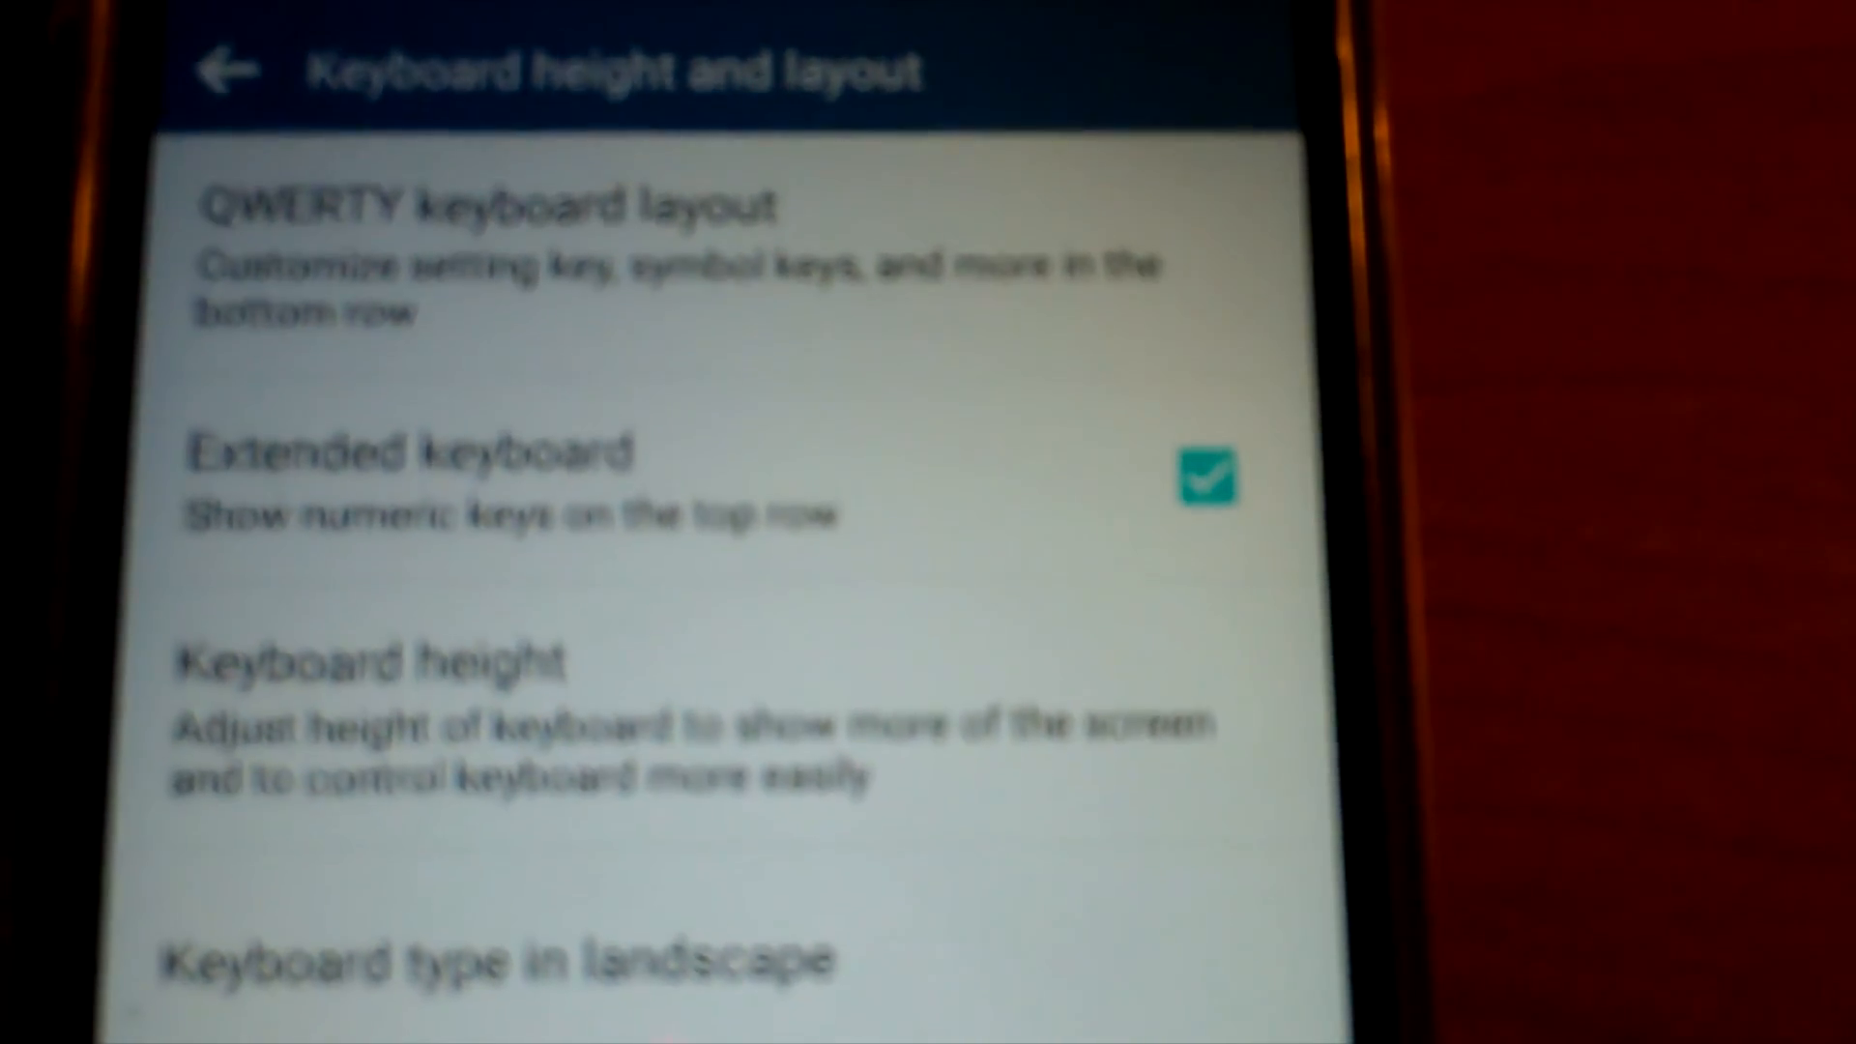
pyautogui.scroll(-3)
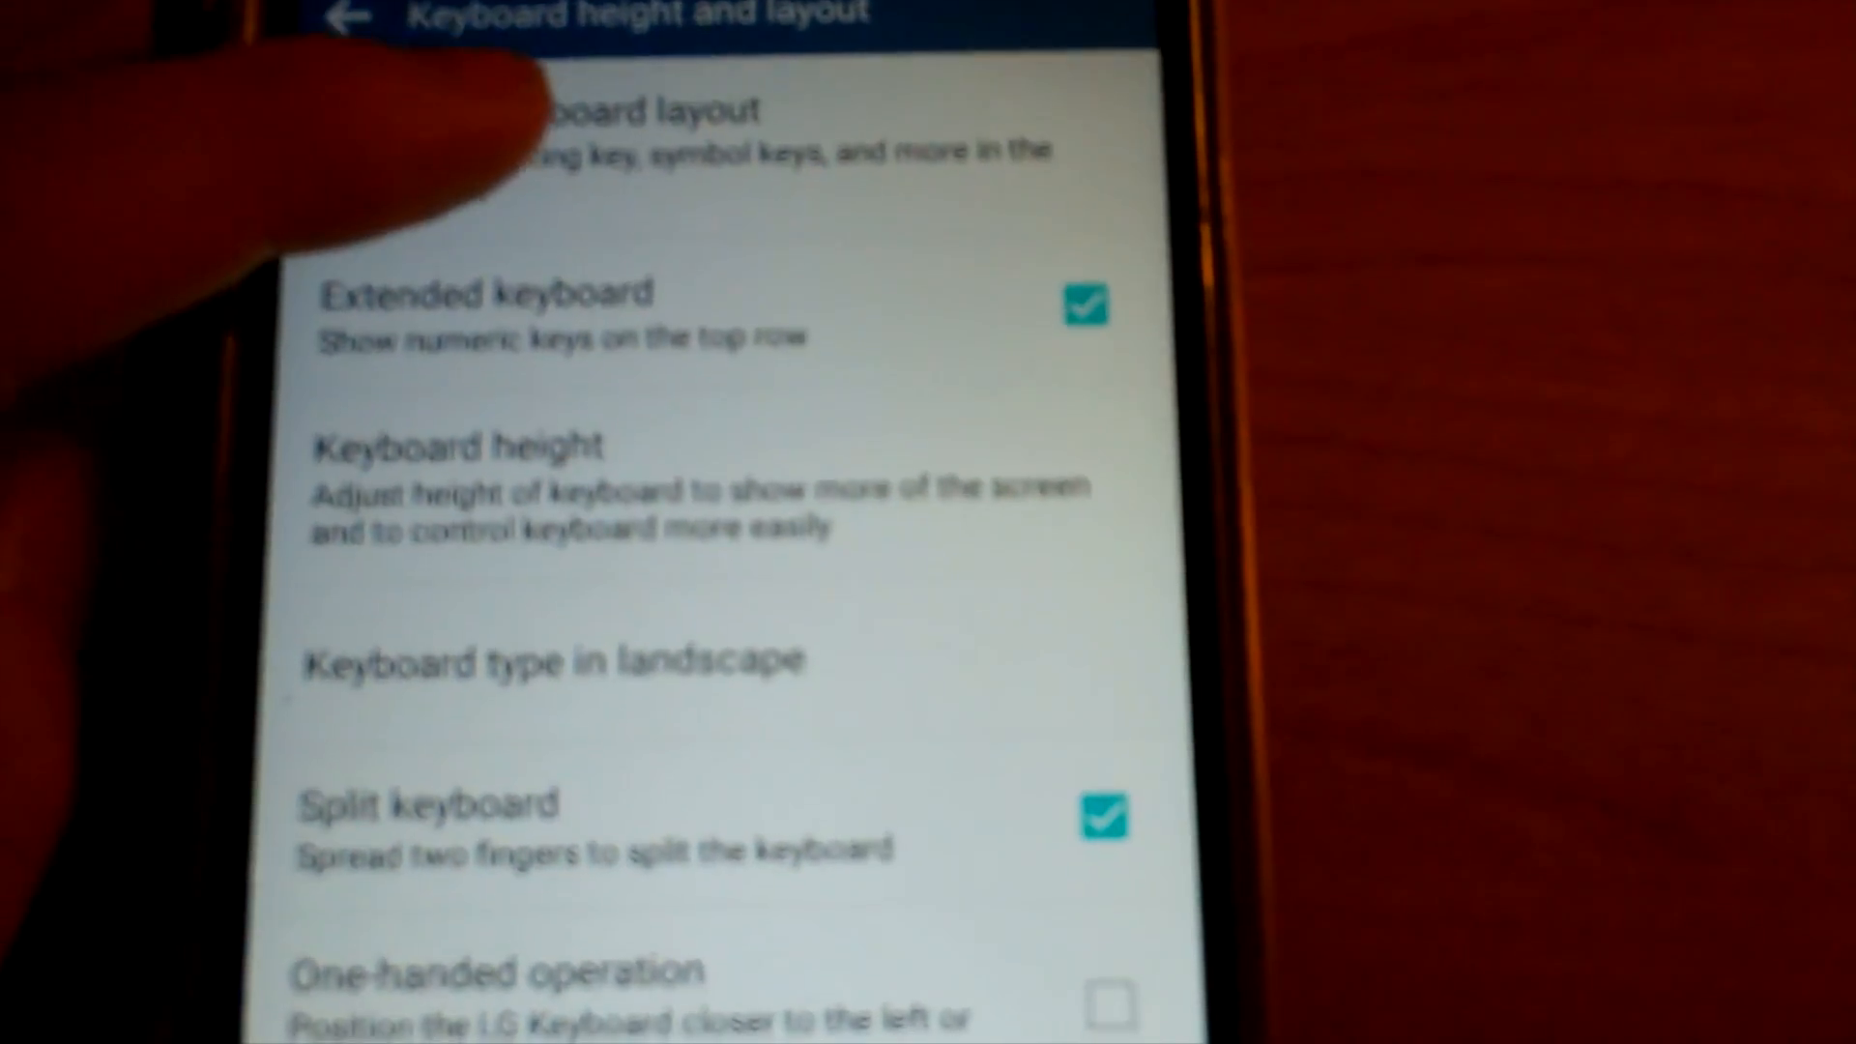
# Step: Scroll through the QWERTY layout options to assign the microphone to the bottom-row function key
pyautogui.scroll(-3)
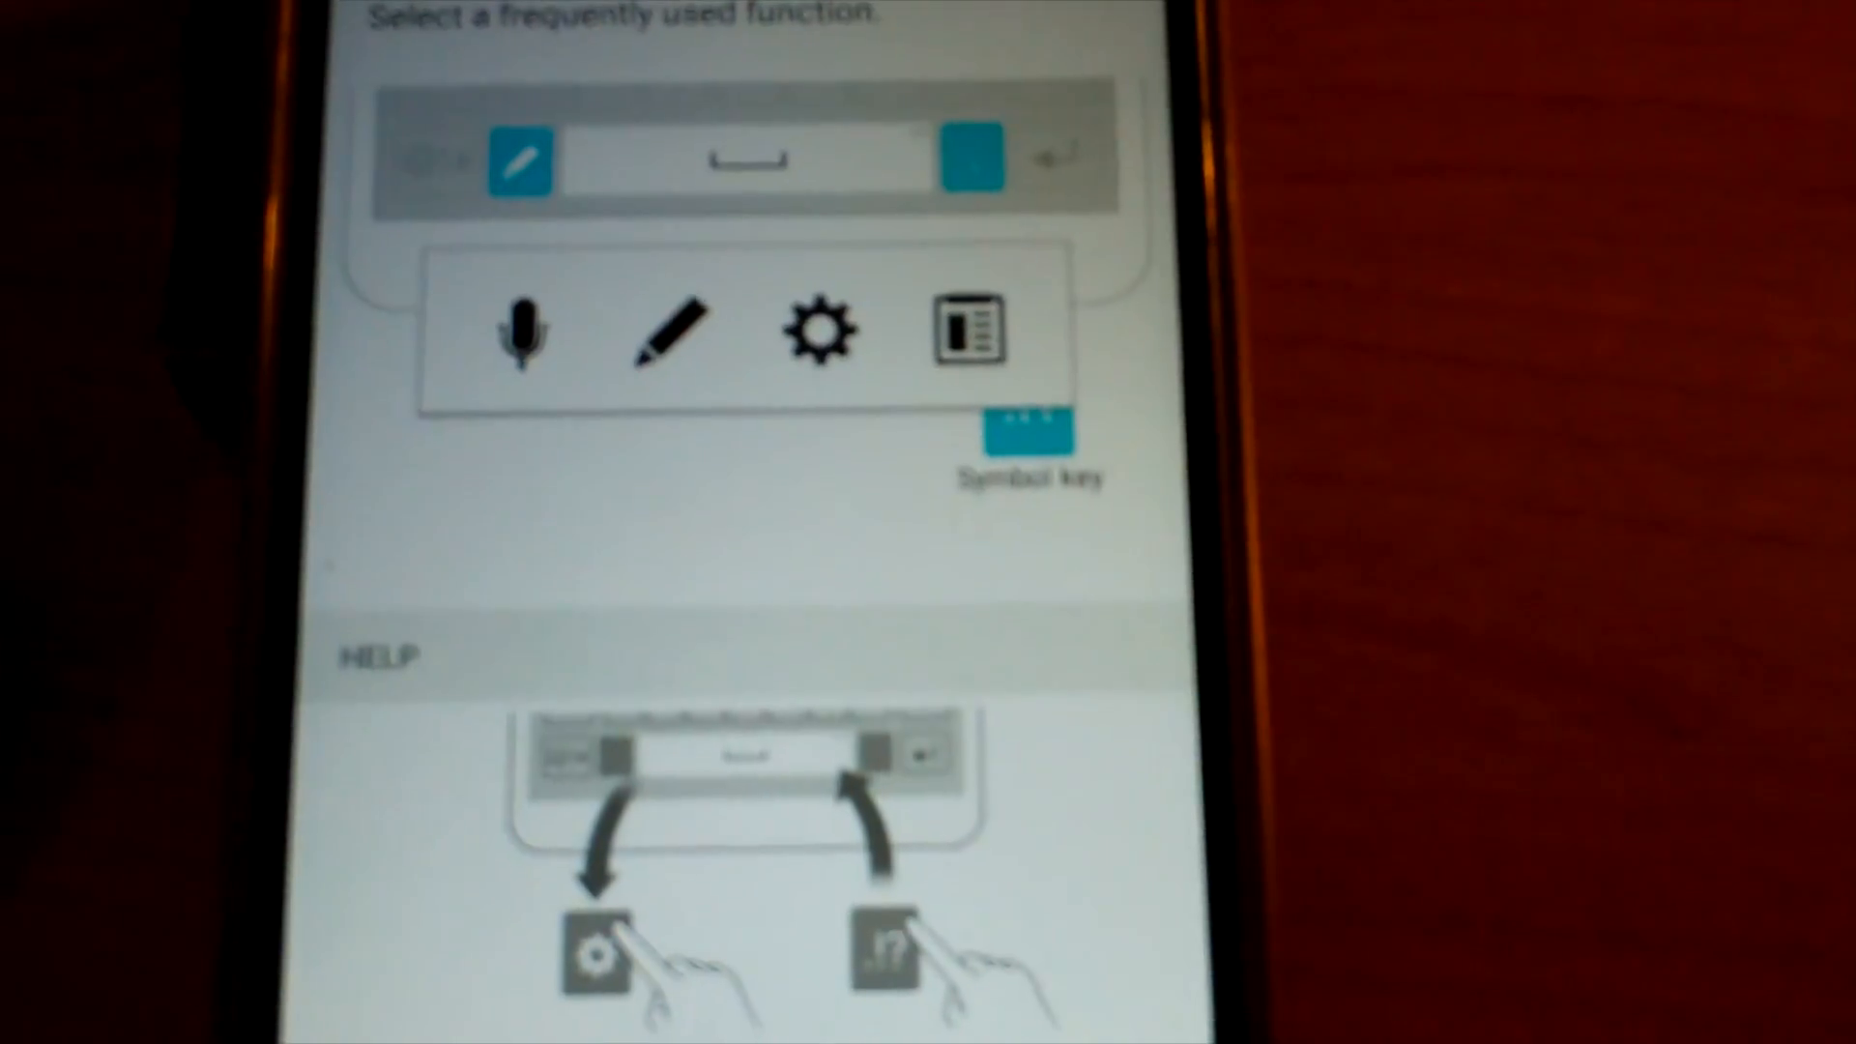
pyautogui.scroll(-3)
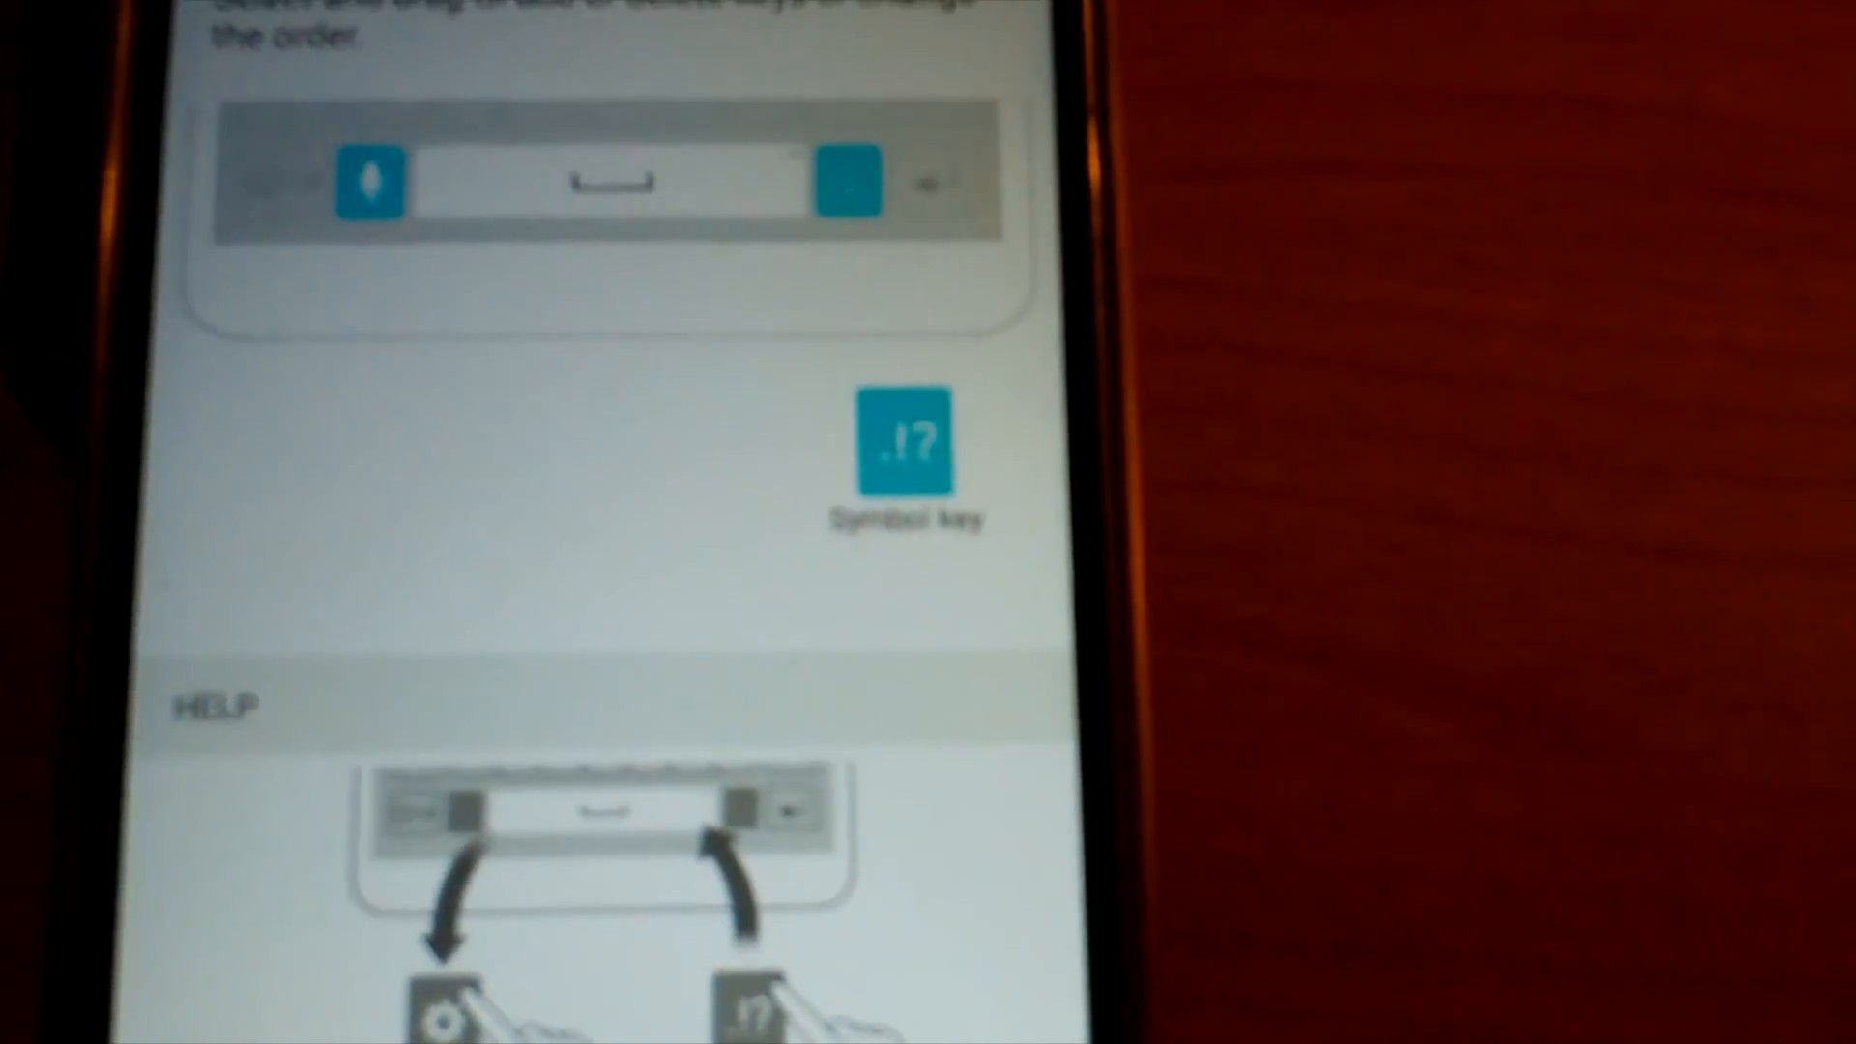
pyautogui.scroll(-3)
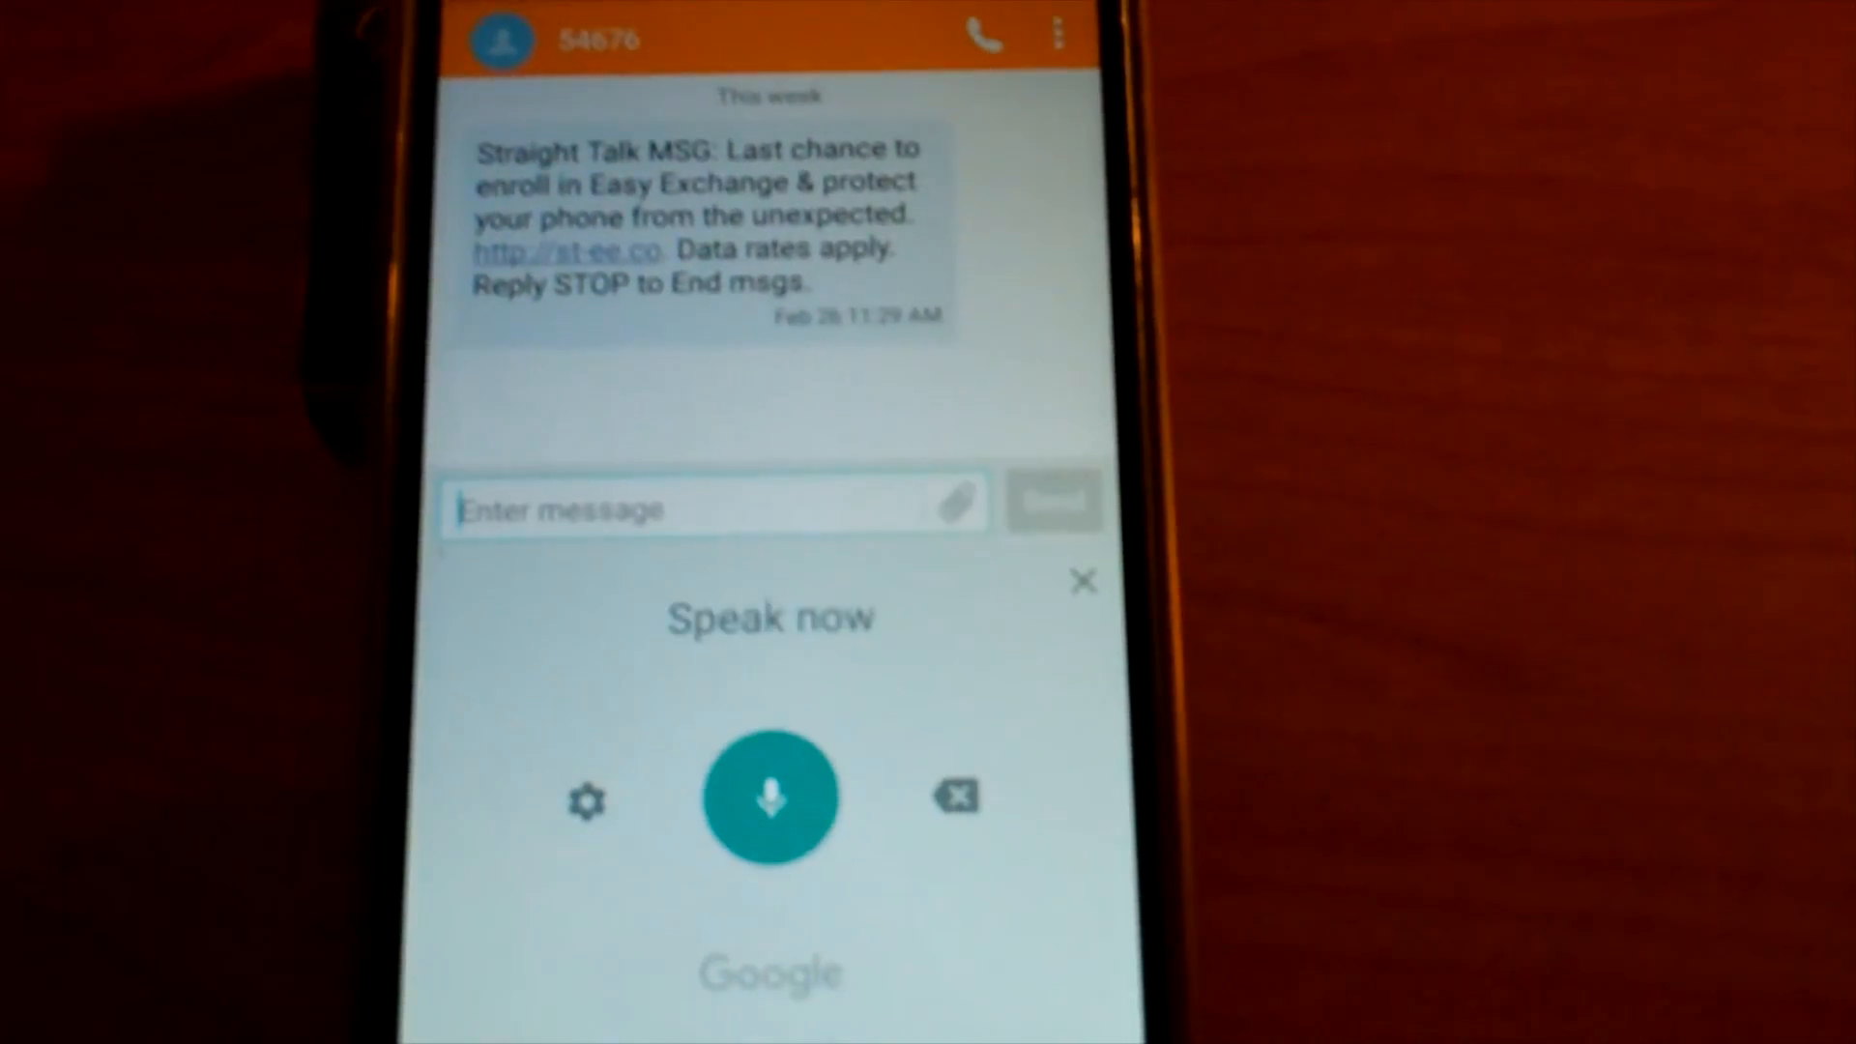
# Step: Dictate "Test test test text test keyboard" into the reply field with Google voice typing
pyautogui.click(770, 797)
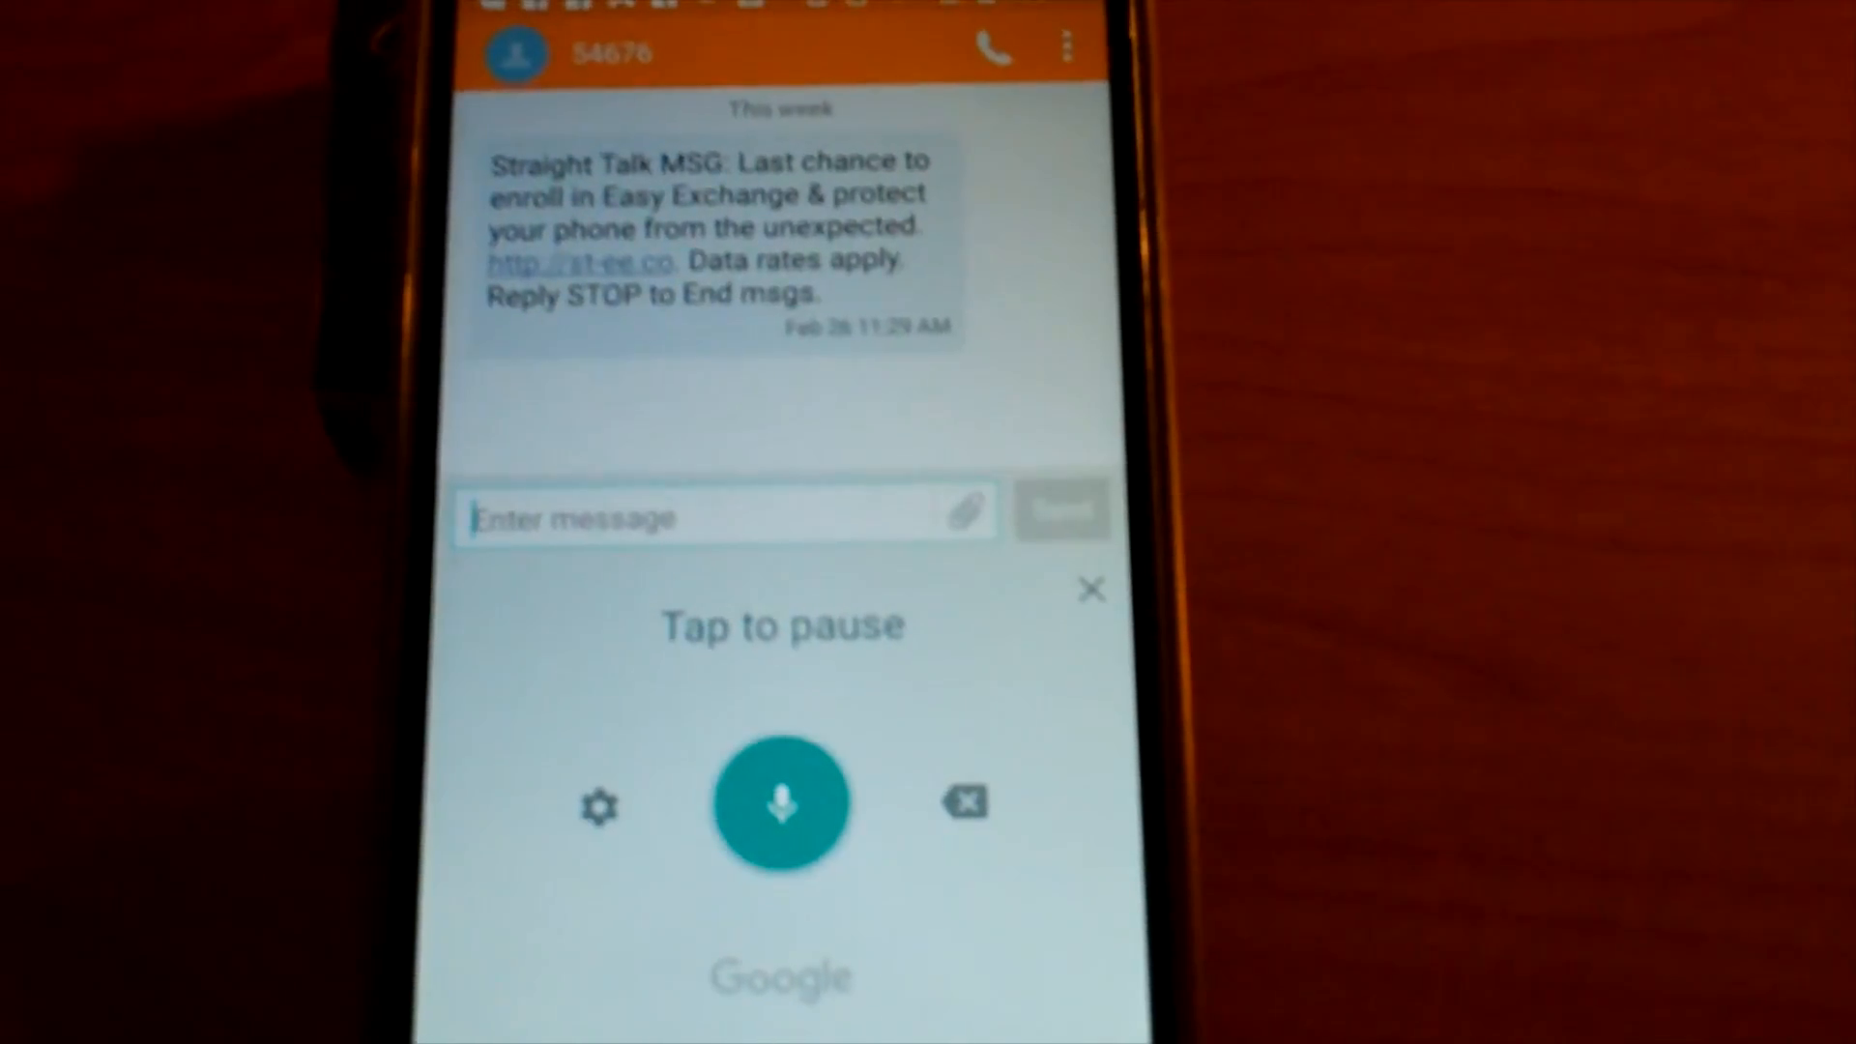
pyautogui.write('Test test test')
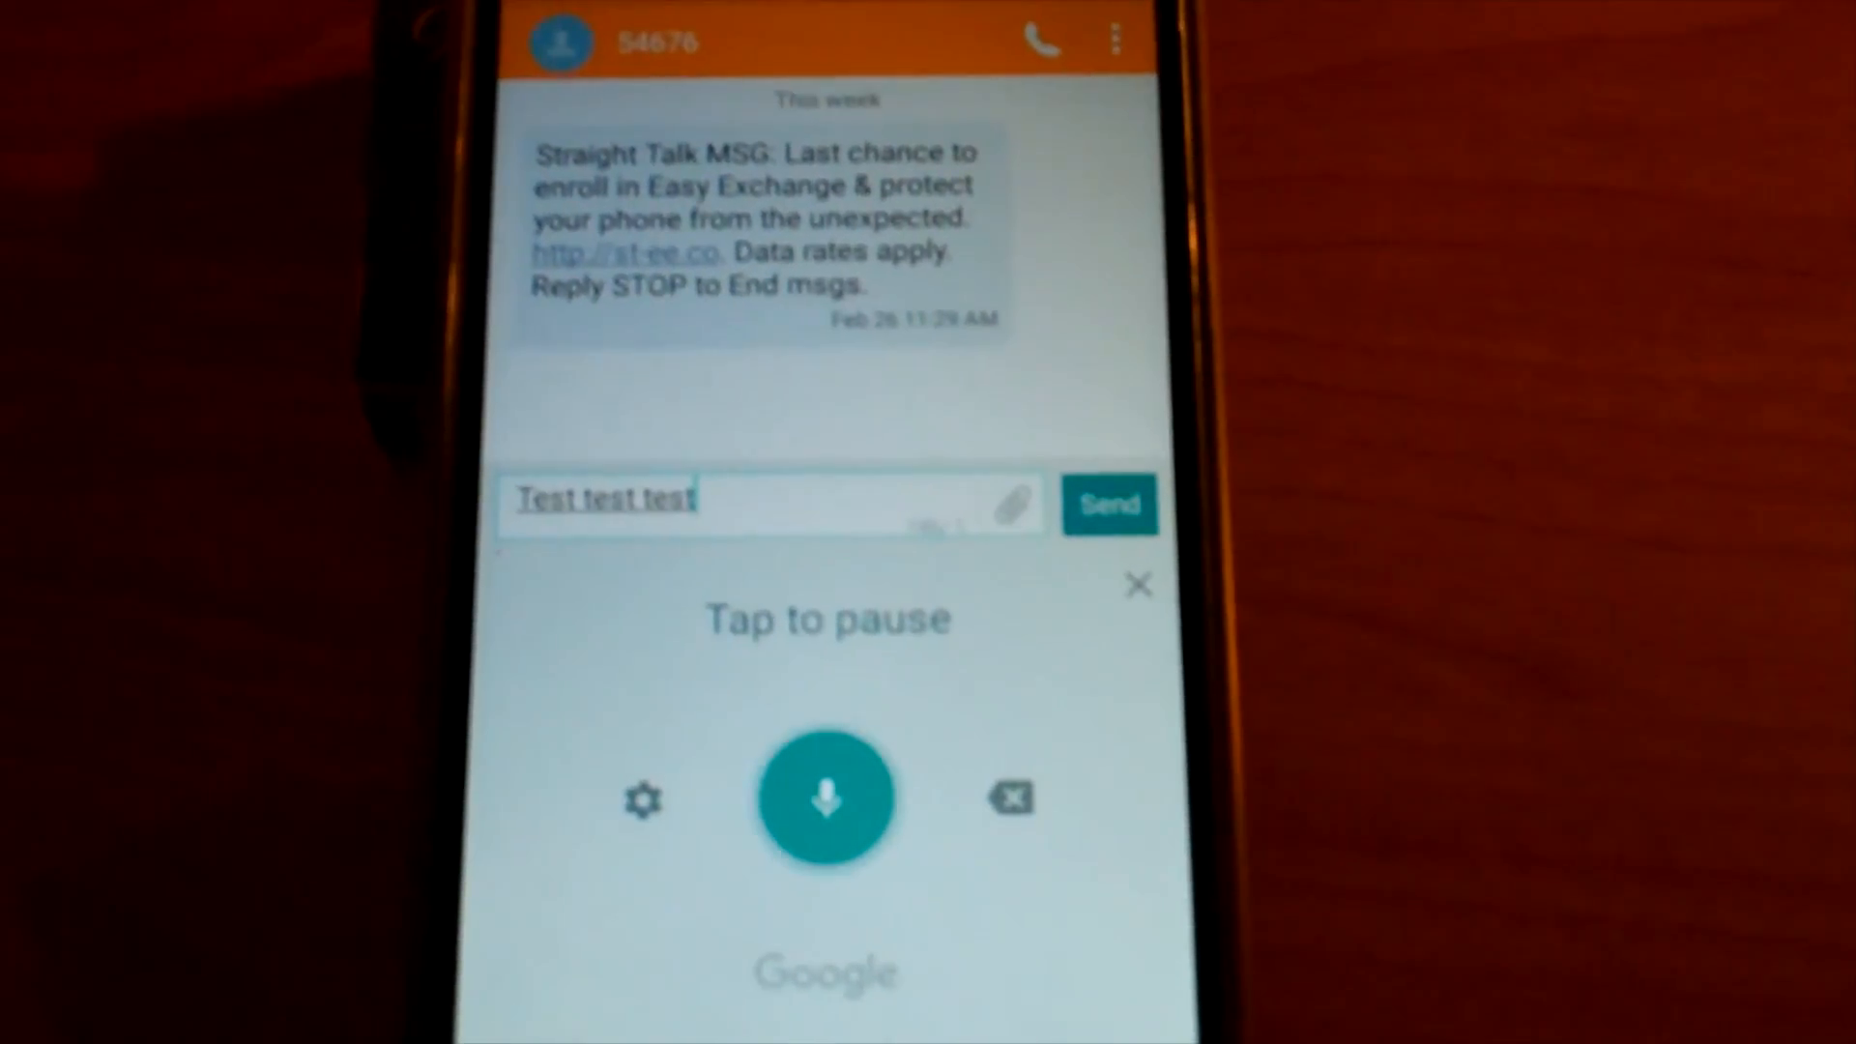
pyautogui.write('text test keyboard')
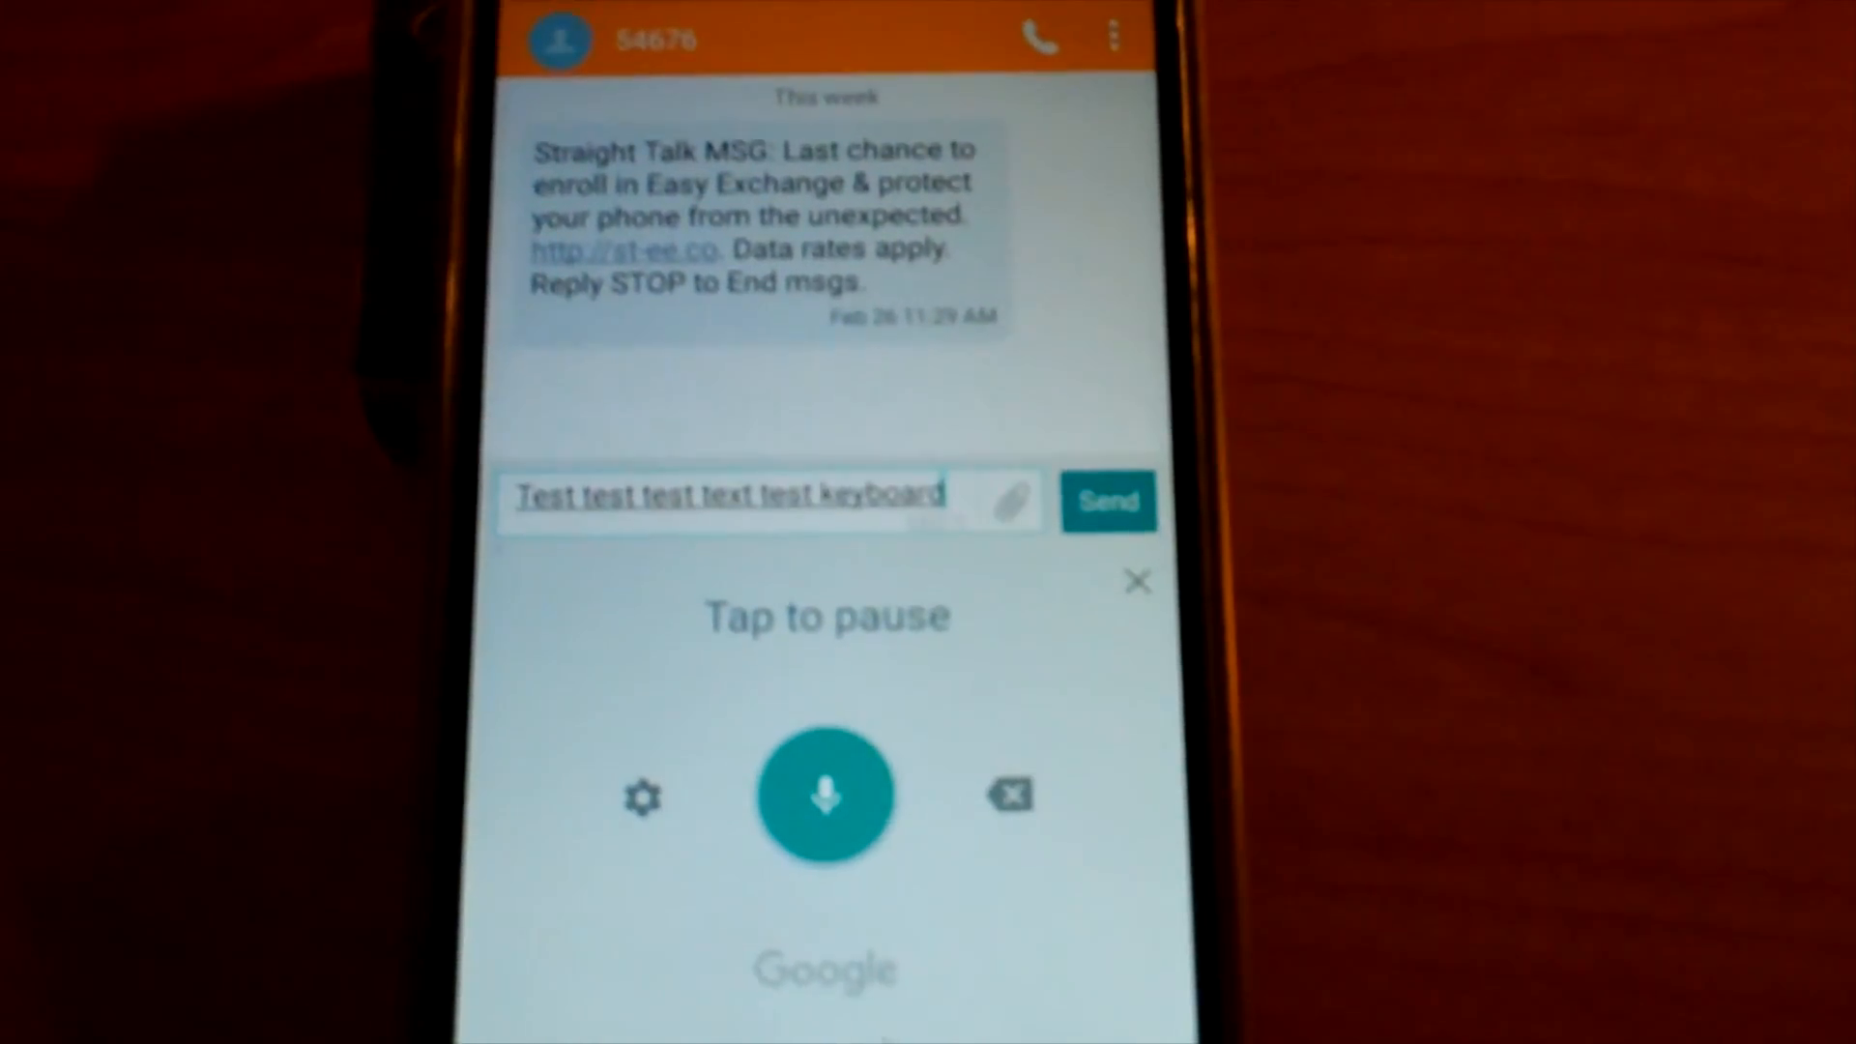